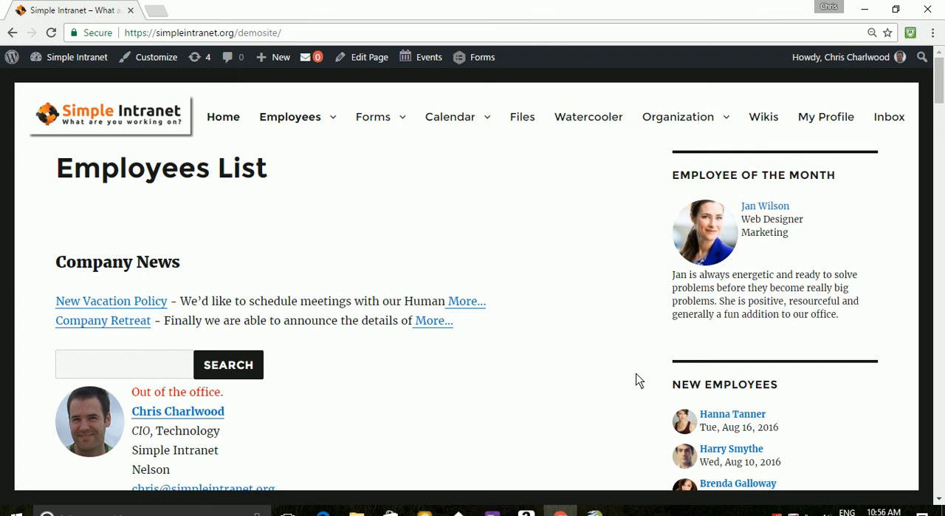
mouse_move(589, 117)
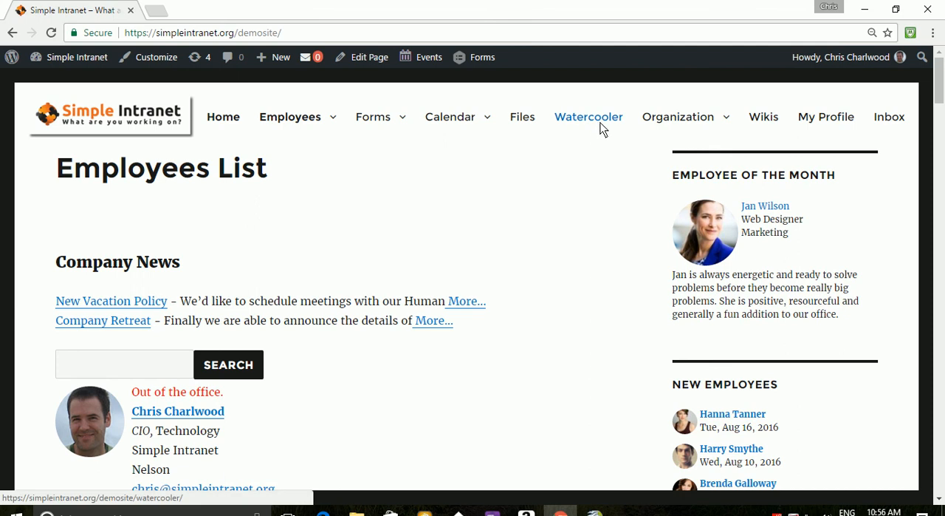
Step: Open the Dynamic Org Chart page from the Organization menu
left_click(678, 117)
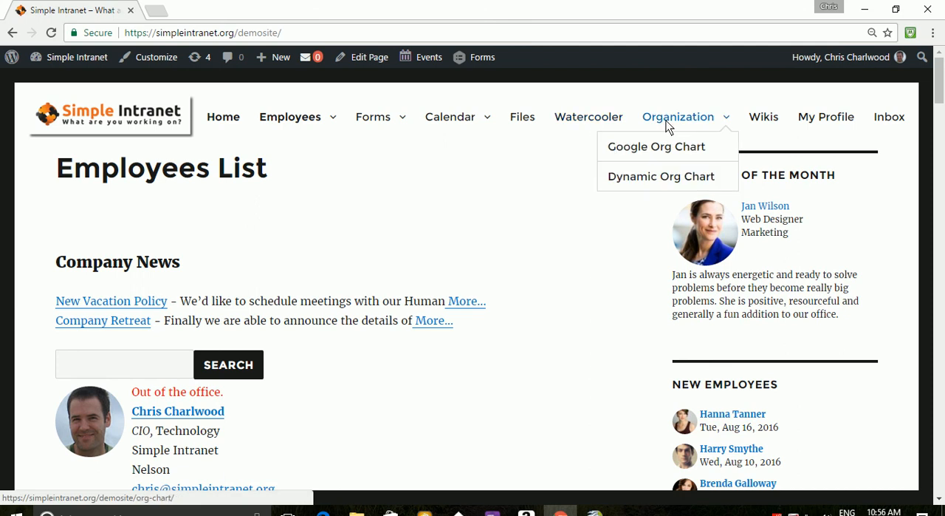
left_click(660, 176)
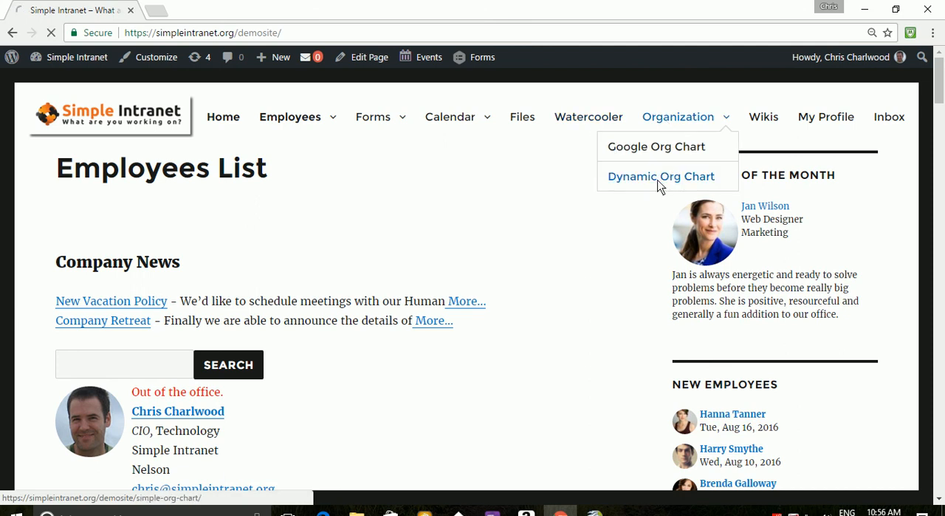
left_click(661, 175)
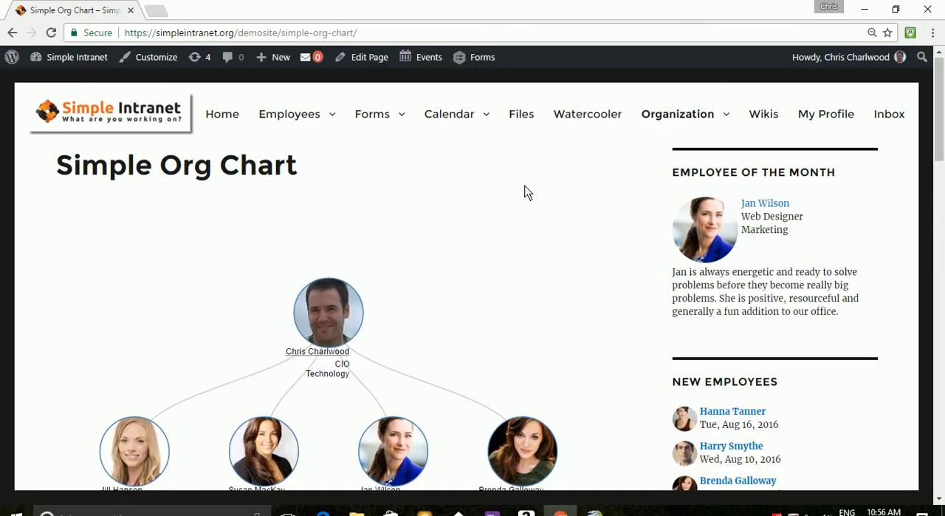
scroll("down", 3)
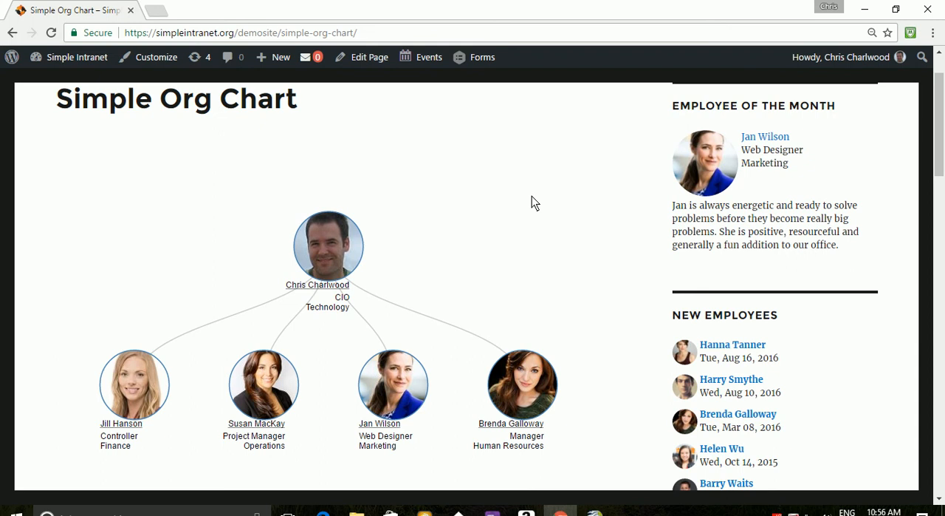
scroll("down", 3)
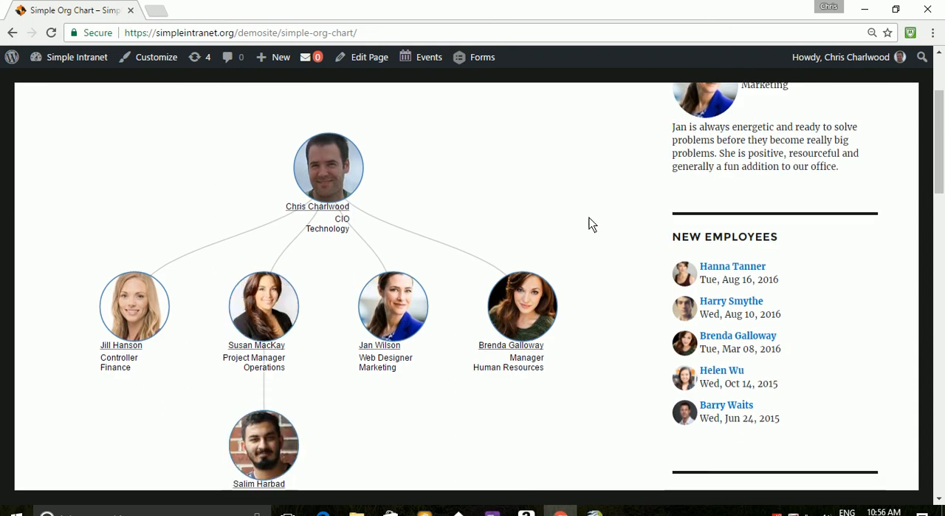
scroll("down", 3)
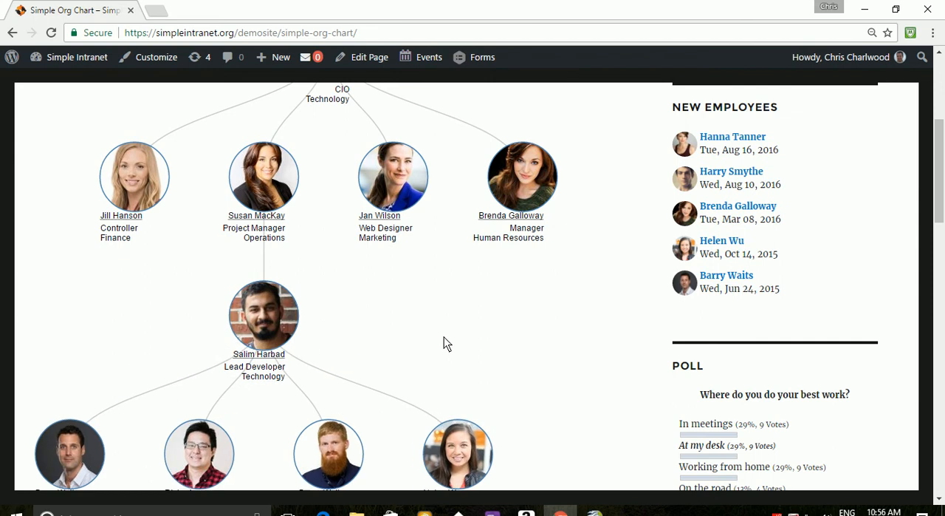
scroll("up", 3)
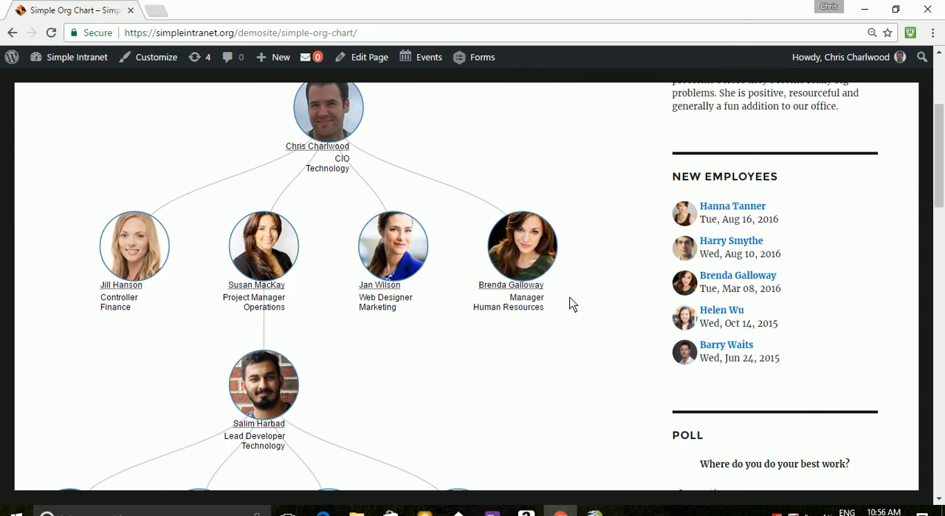
scroll("down", 3)
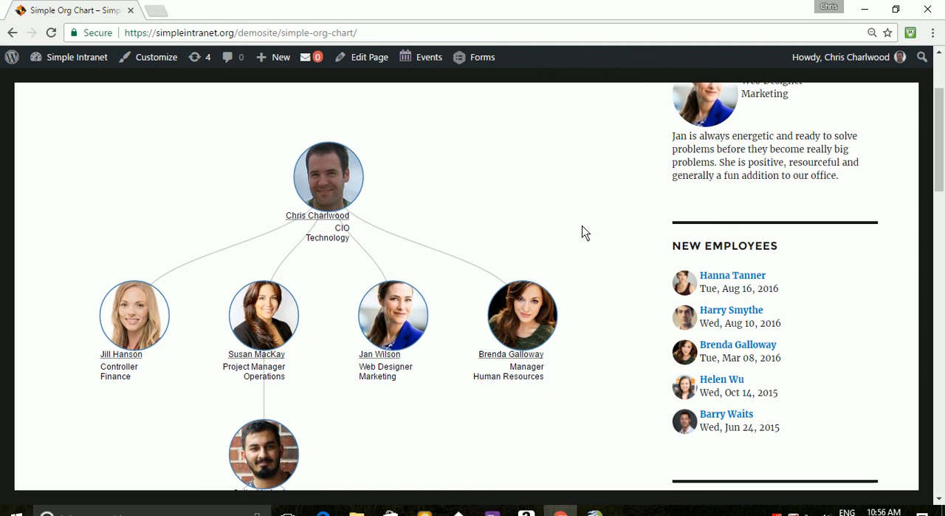
mouse_move(579, 197)
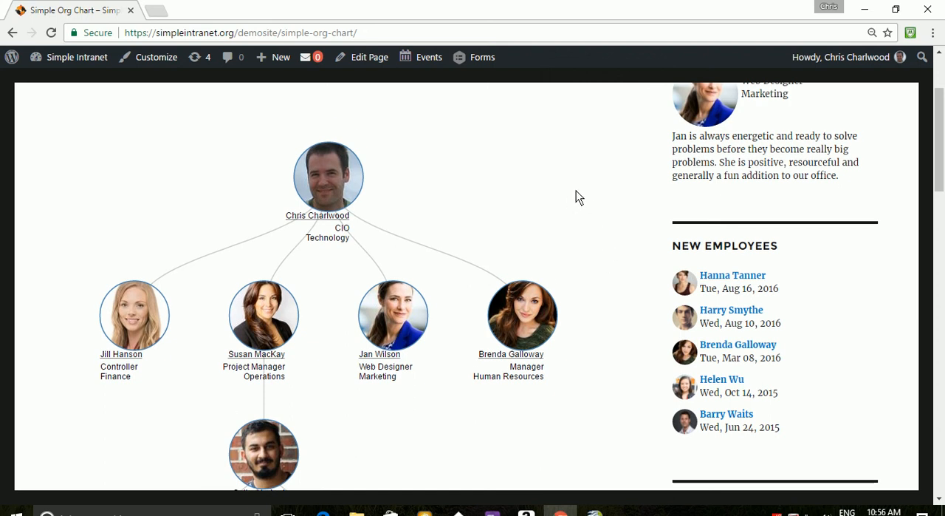
scroll("down", 3)
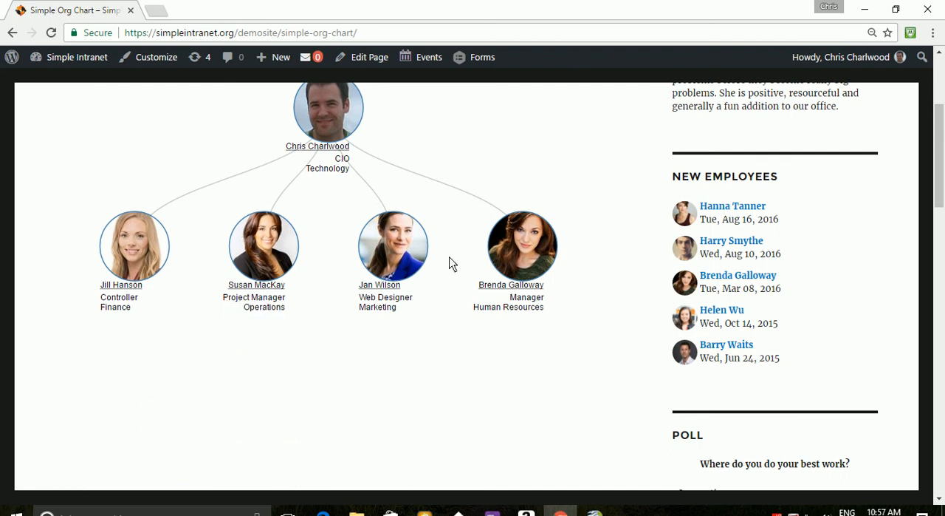
mouse_move(522, 246)
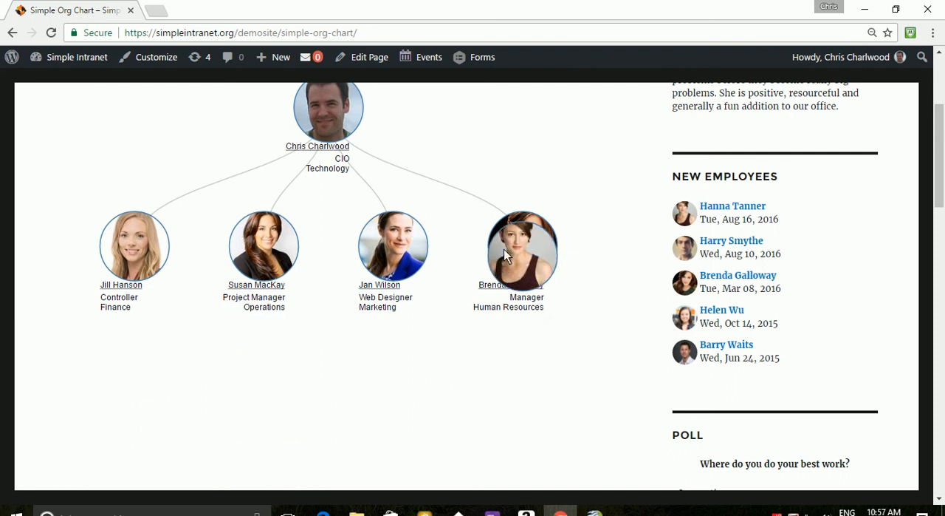
left_click(523, 246)
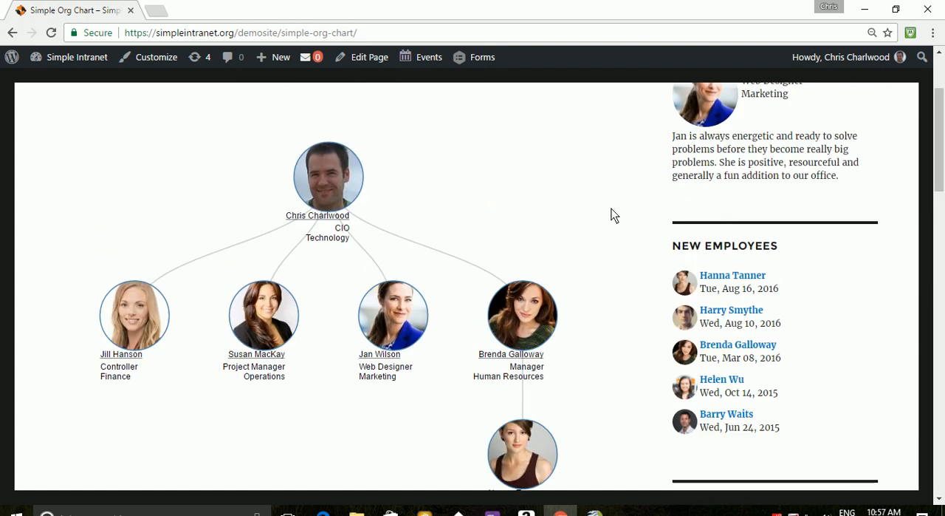
mouse_move(544, 170)
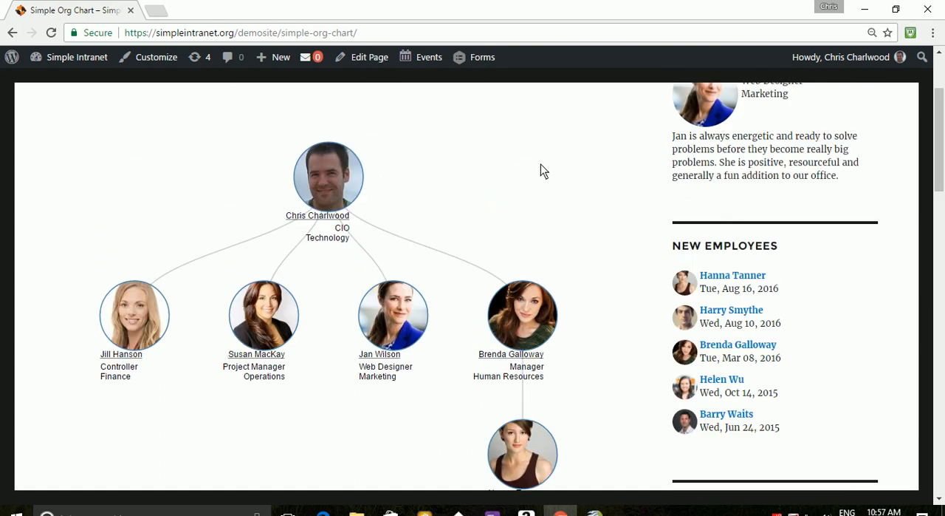
scroll("down", 3)
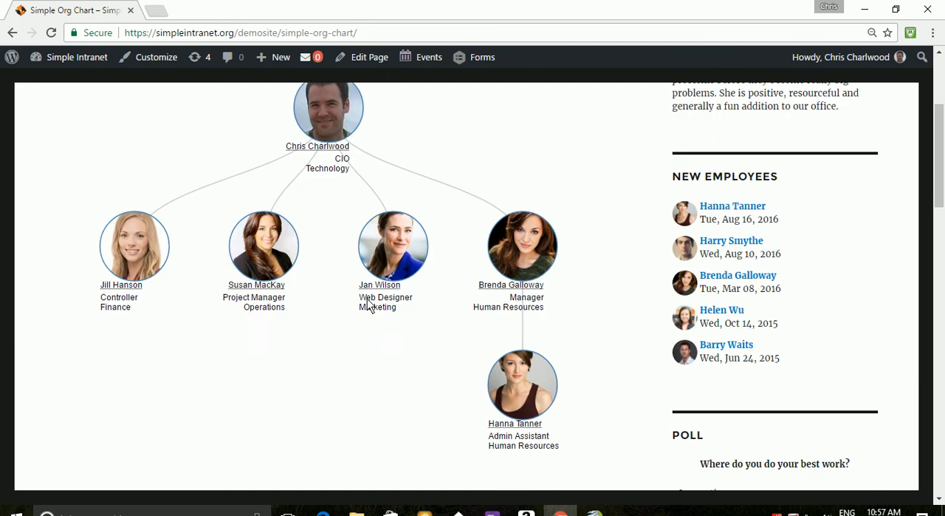
mouse_move(220, 307)
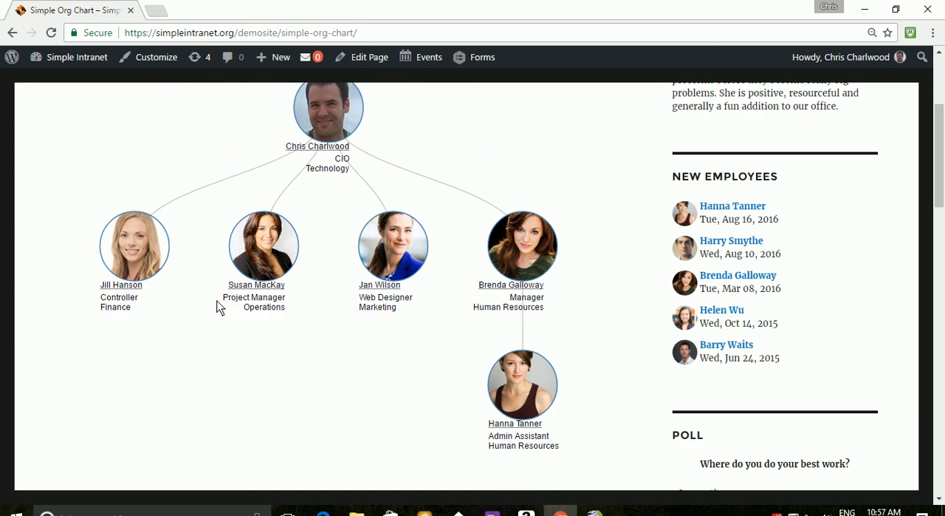
scroll("up", 3)
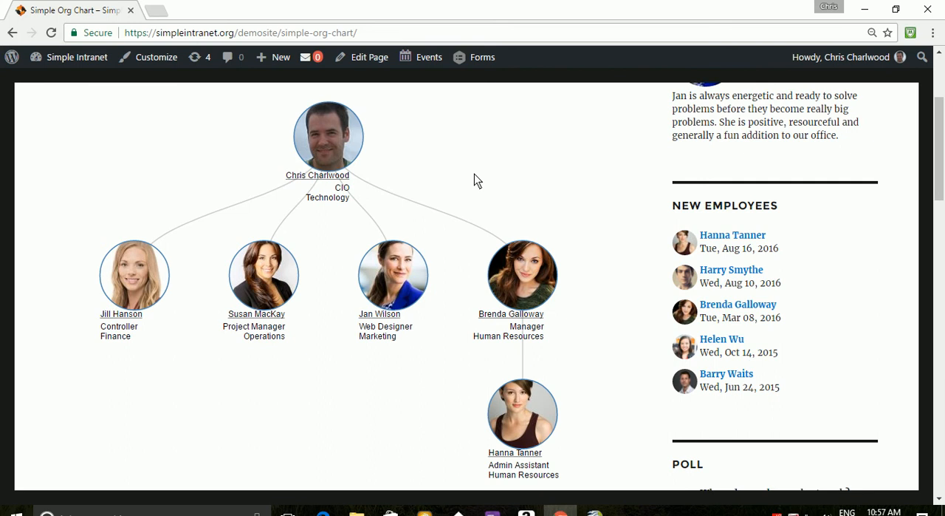
scroll("down", 3)
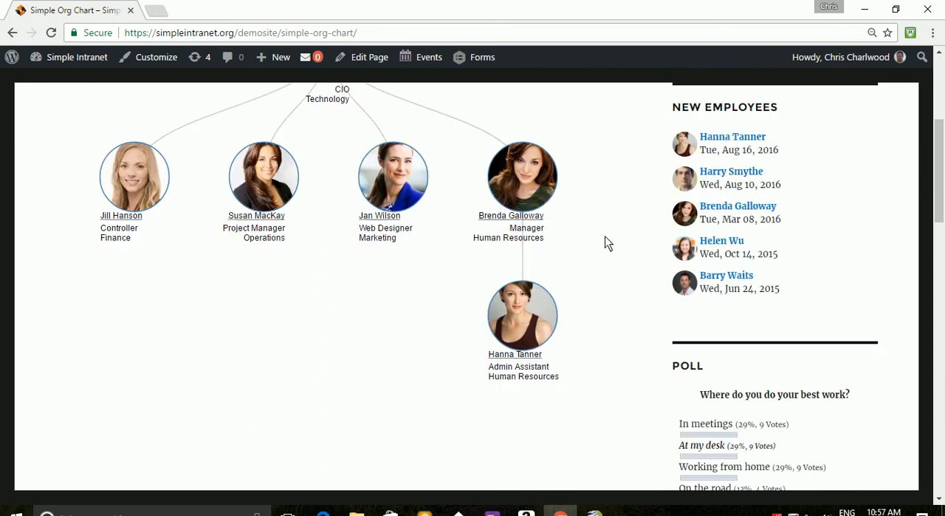
scroll("up", 3)
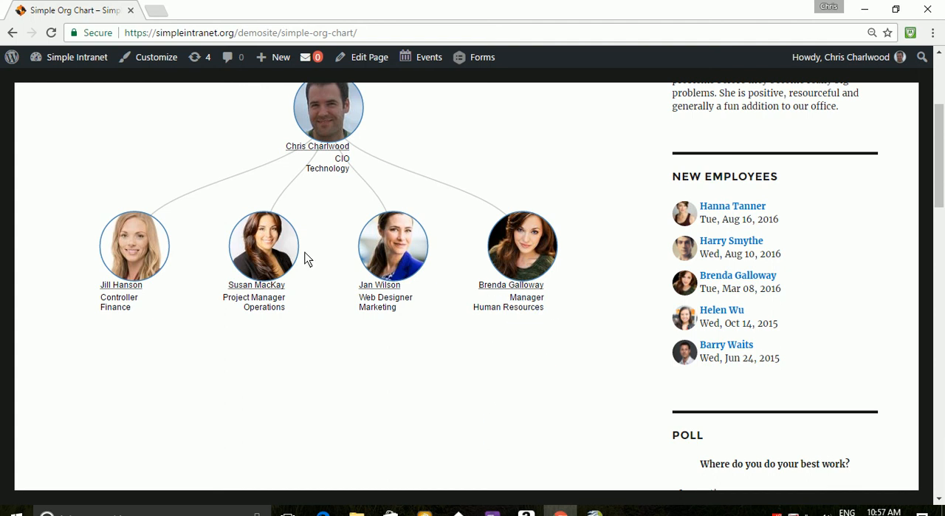
scroll("down", 3)
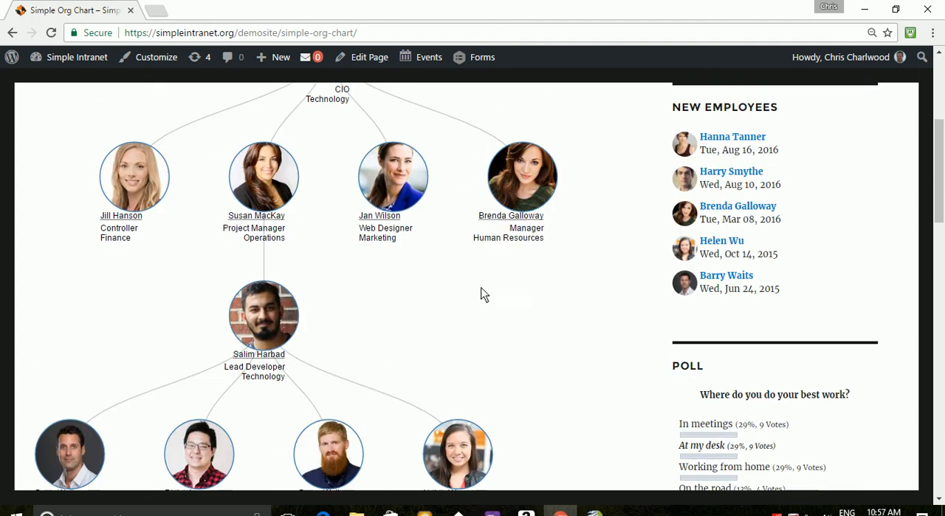
scroll("down", 3)
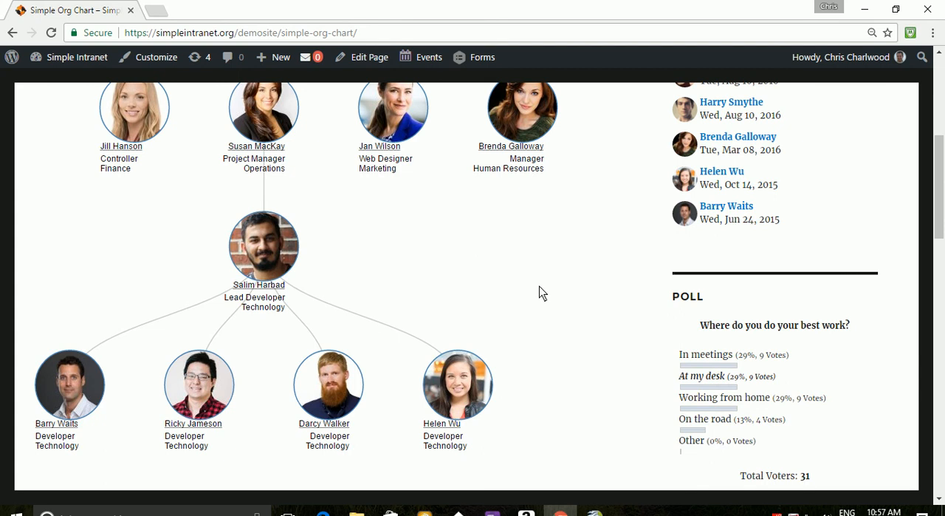
scroll("up", 3)
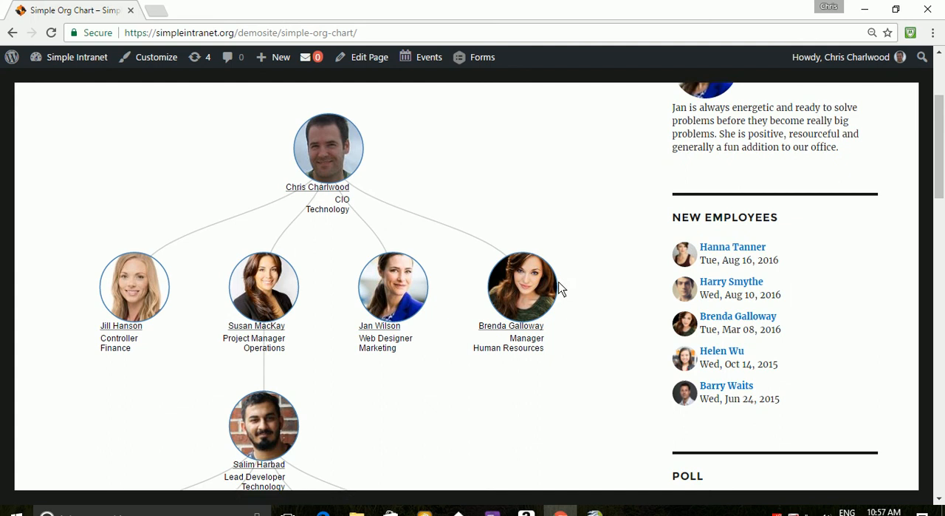
scroll("up", 3)
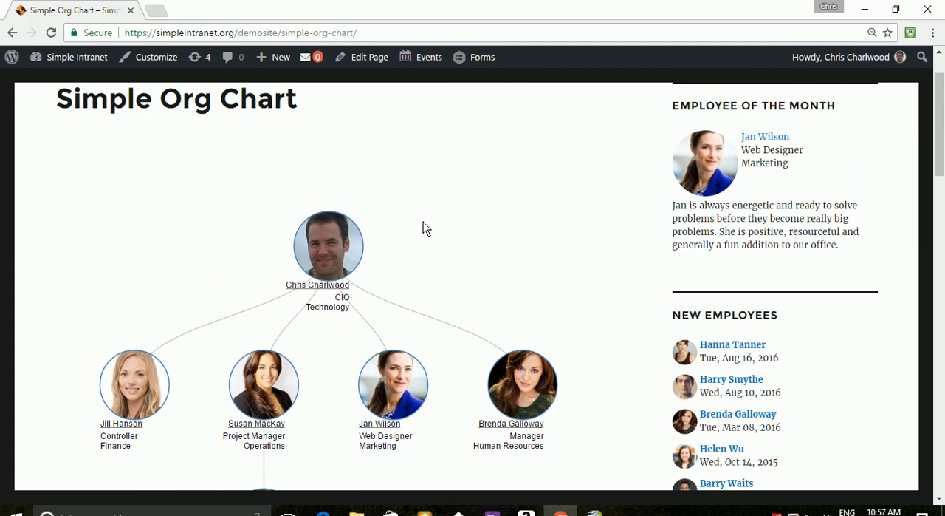
mouse_move(410, 172)
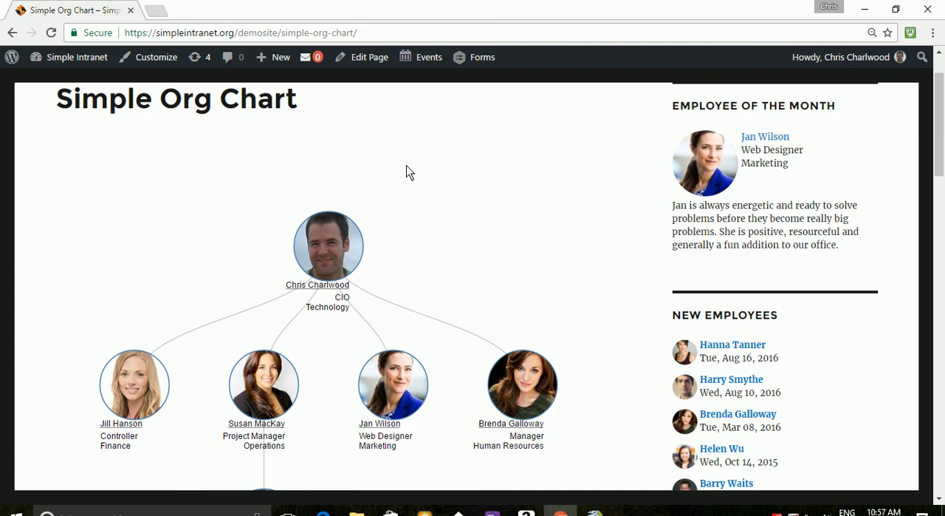
Step: Go to the WordPress admin dashboard and open the Org Chart listings with the Marketing chart
left_click(76, 57)
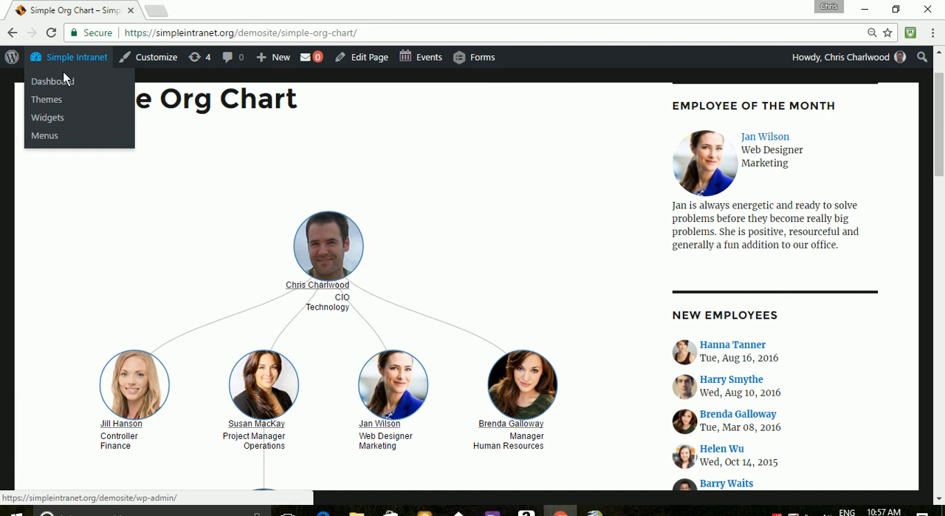
left_click(52, 81)
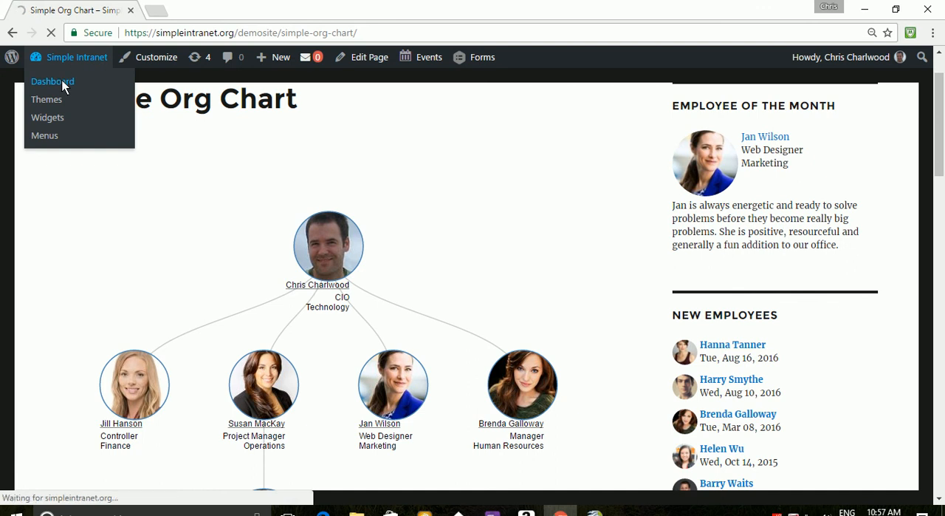
left_click(52, 81)
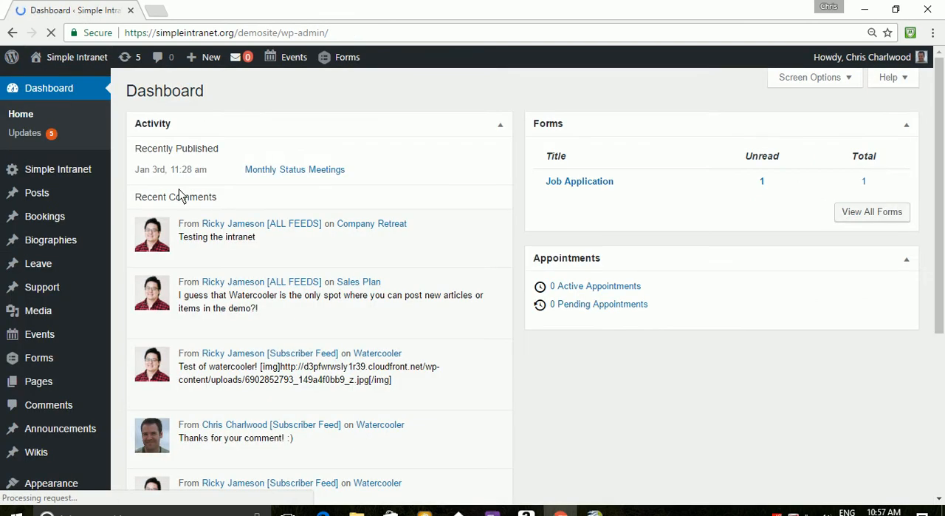
scroll("down", 3)
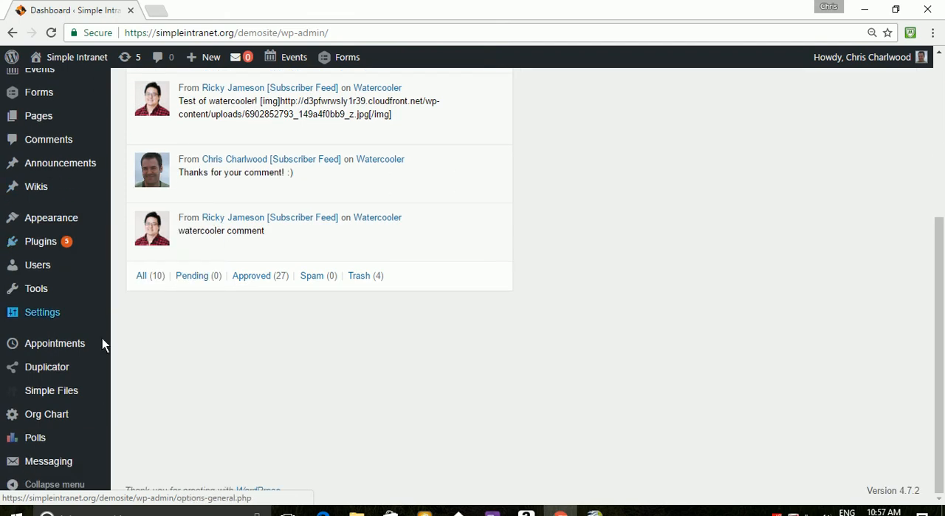
mouse_move(46, 413)
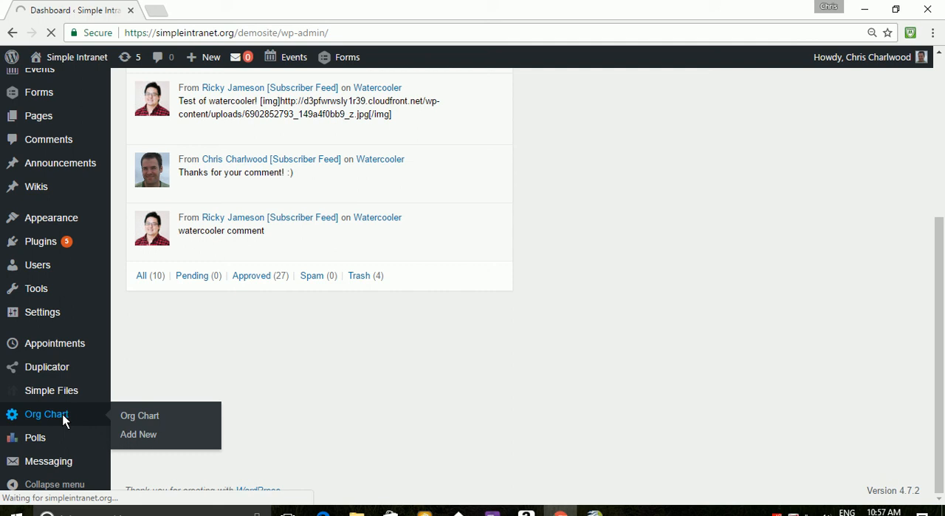
left_click(139, 414)
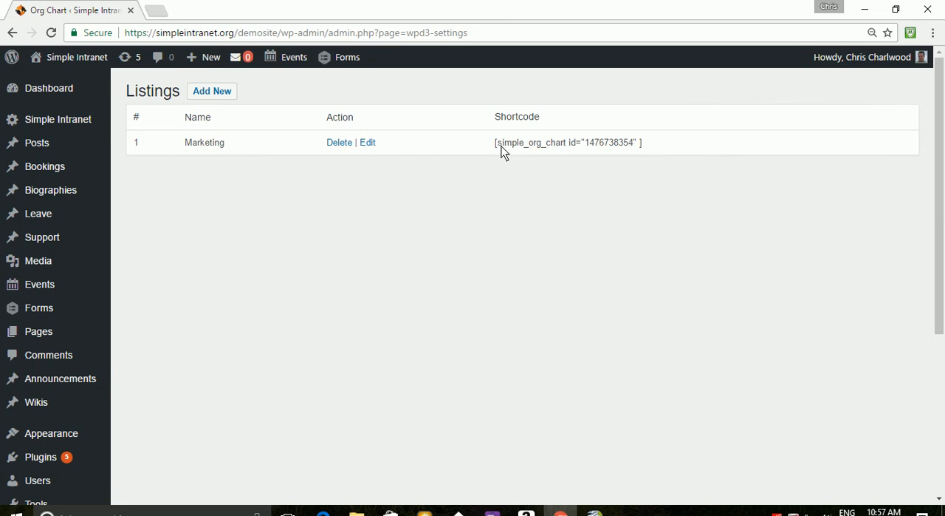
mouse_move(633, 144)
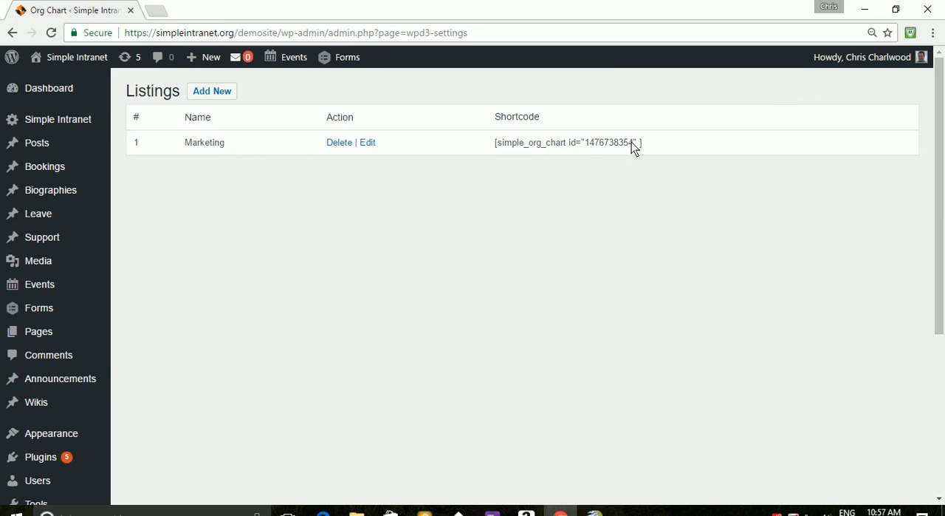
mouse_move(494, 146)
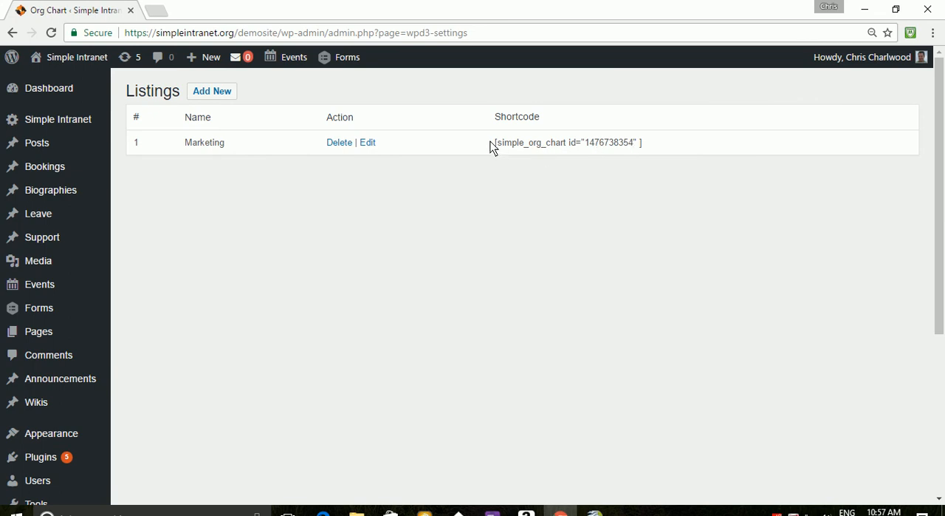
mouse_move(483, 150)
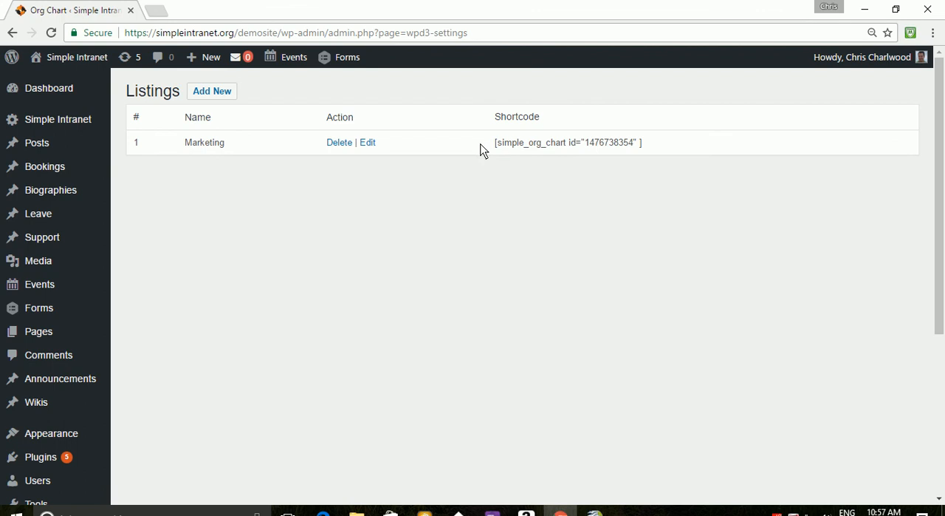
left_click(367, 142)
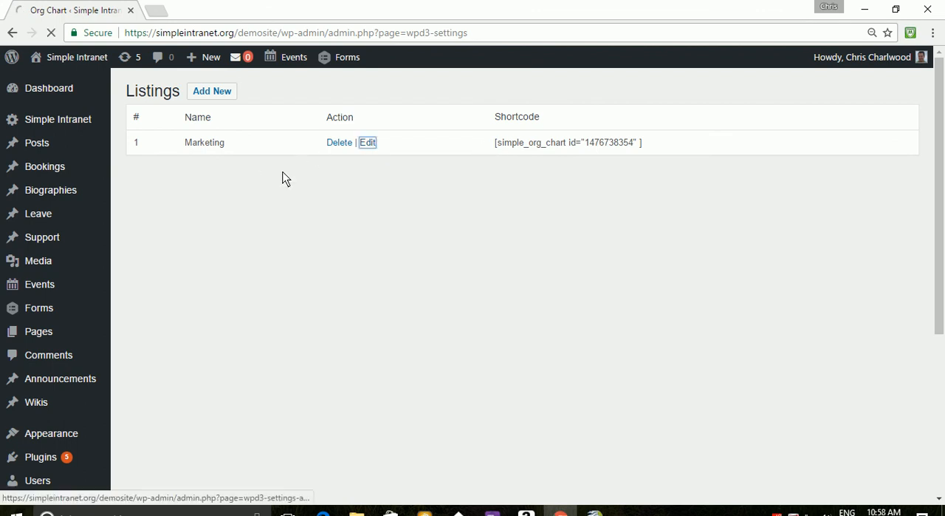
Step: Open the Marketing chart's Edit Settings and review its nested hierarchy and available people
left_click(367, 142)
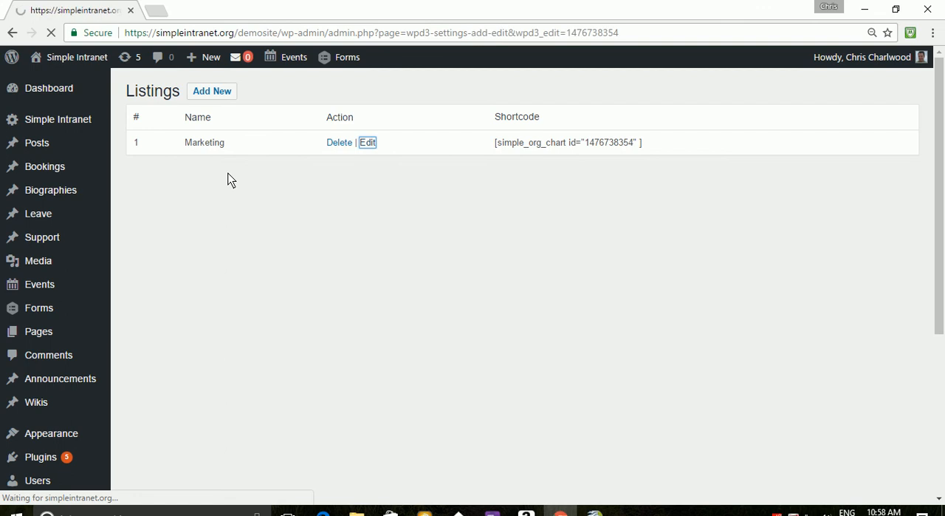
left_click(367, 142)
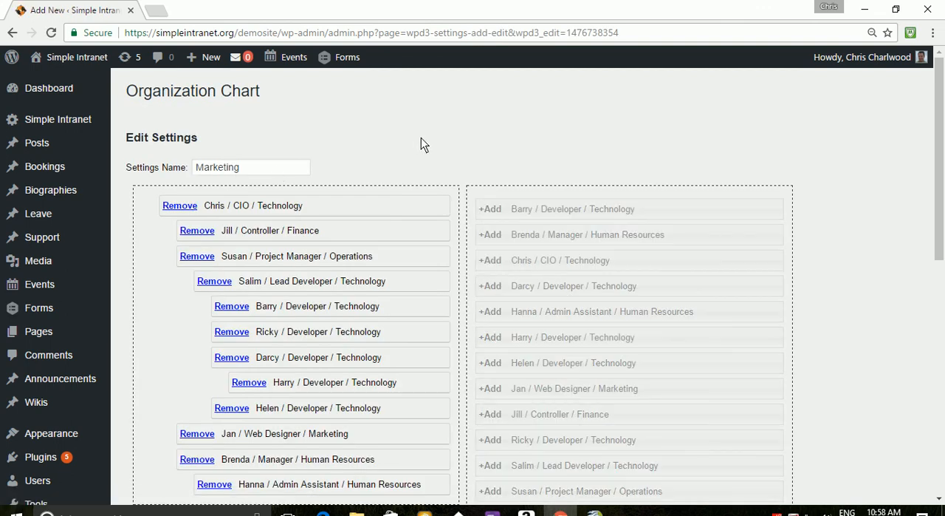
scroll("down", 3)
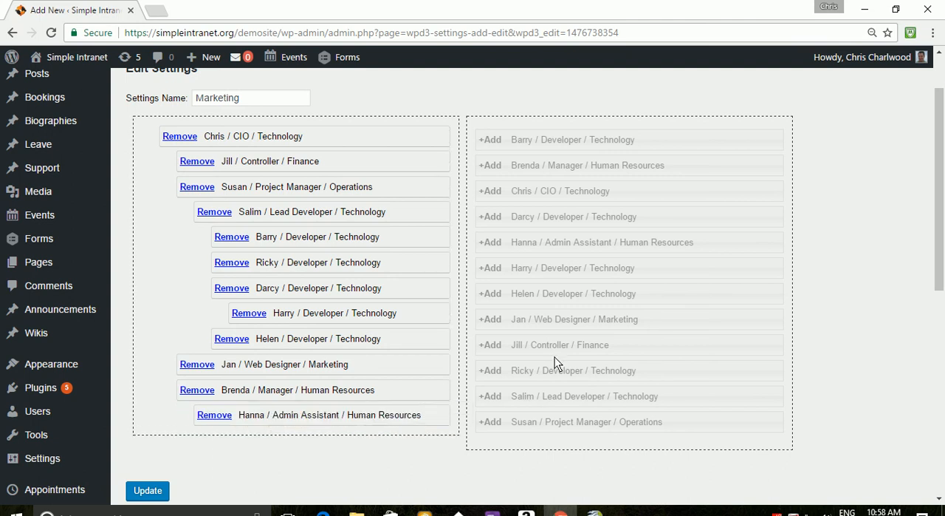
mouse_move(871, 237)
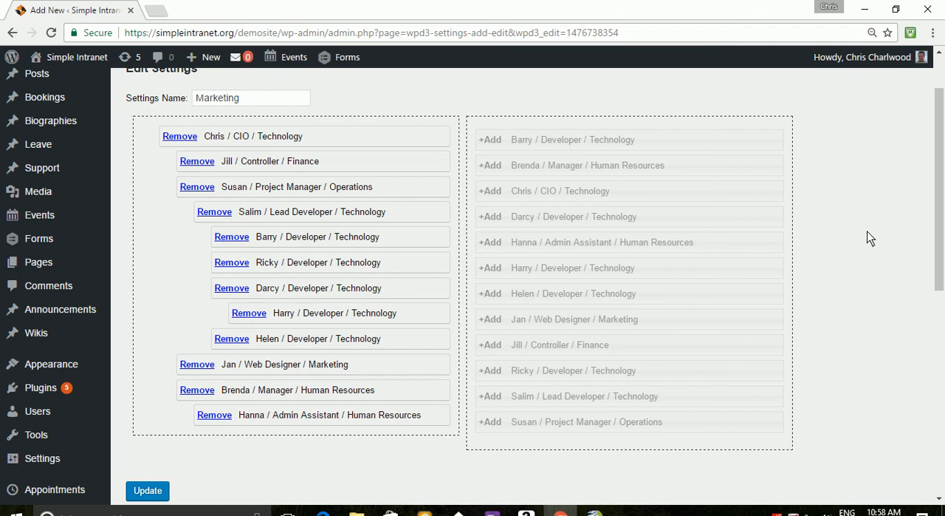
mouse_move(896, 249)
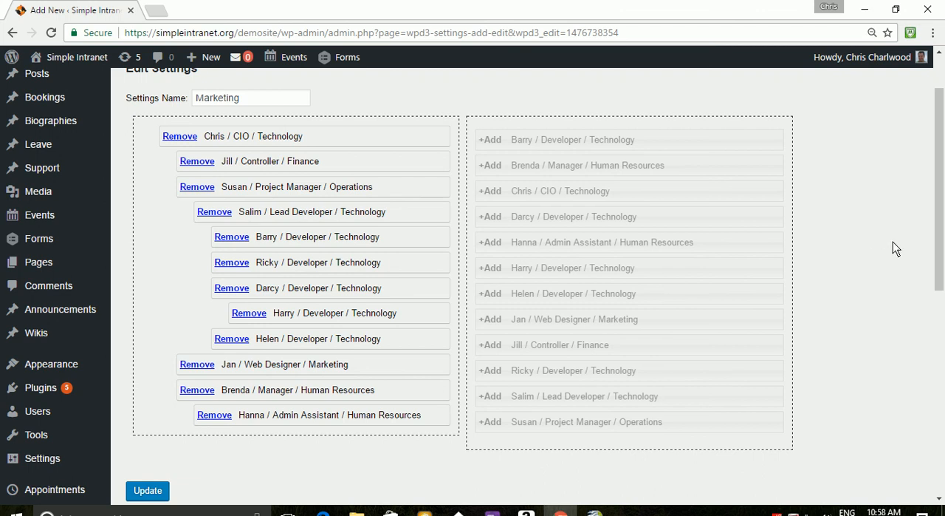
mouse_move(916, 243)
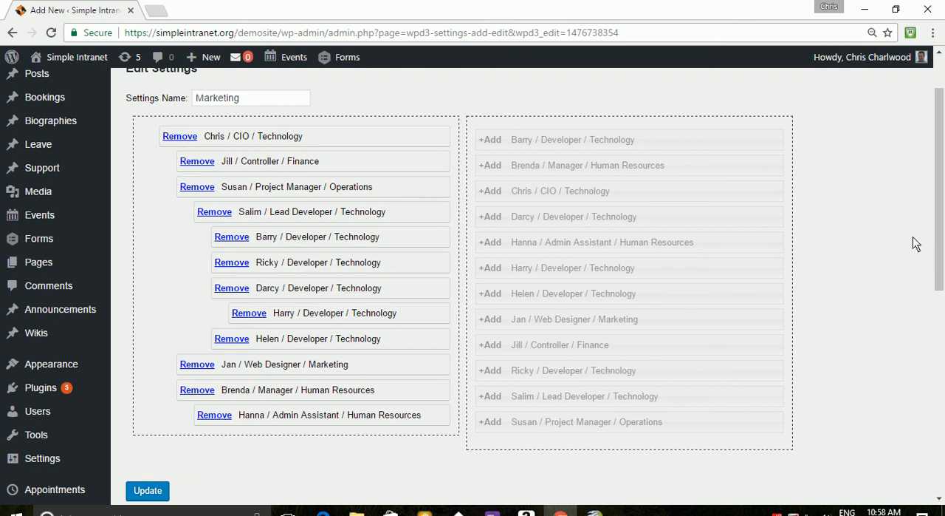
mouse_move(935, 235)
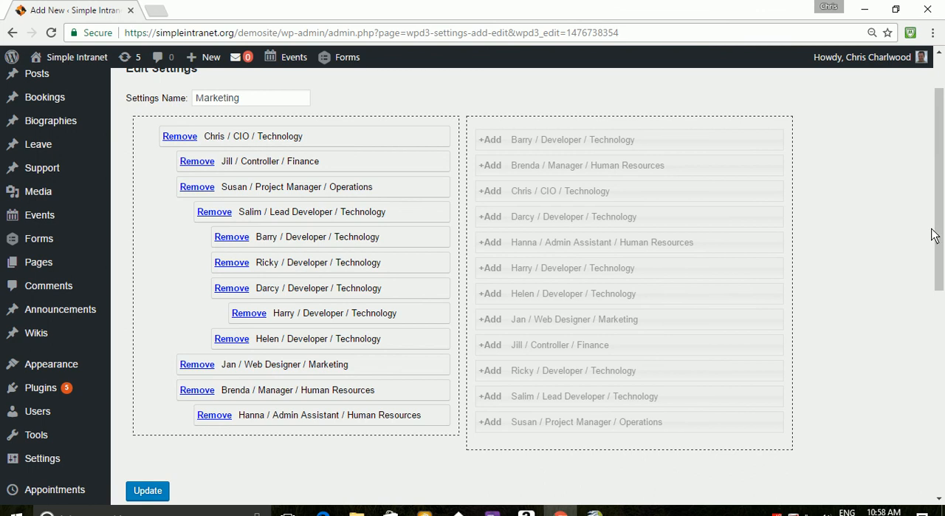
scroll("up", 3)
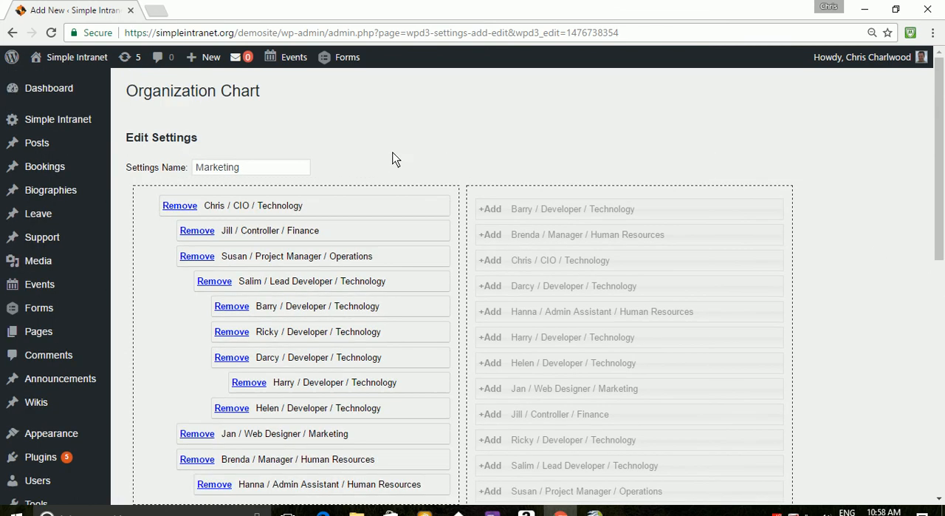
scroll("down", 3)
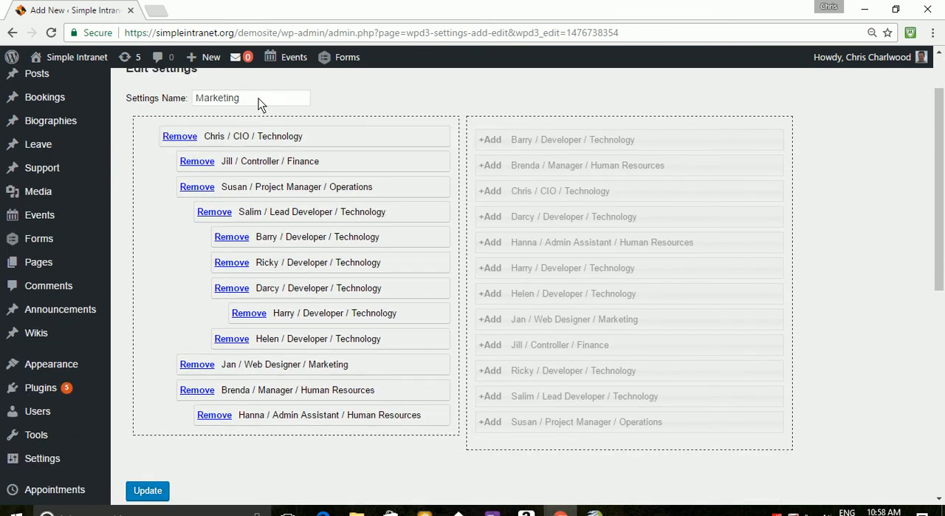
Step: Re-add Hanna, the Human Resources admin assistant, at the bottom of the Marketing hierarchy
scroll("down", 3)
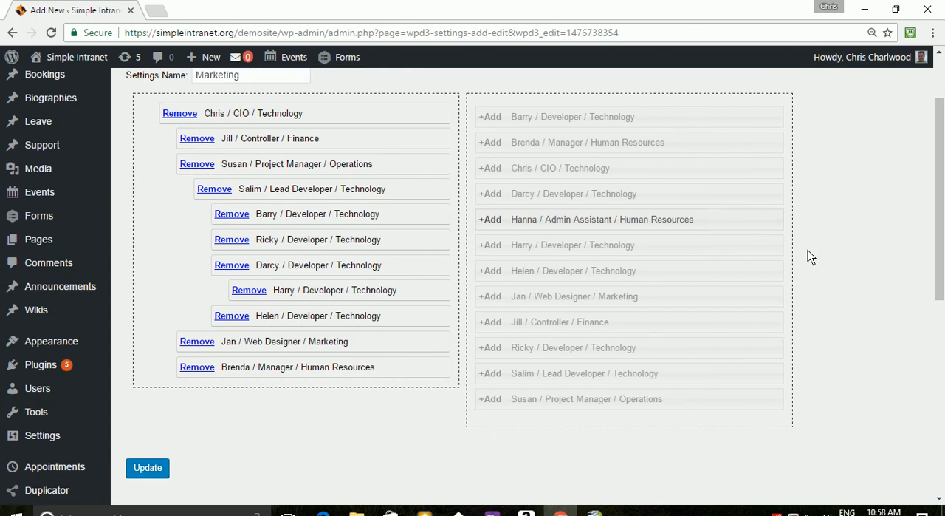
scroll("up", 3)
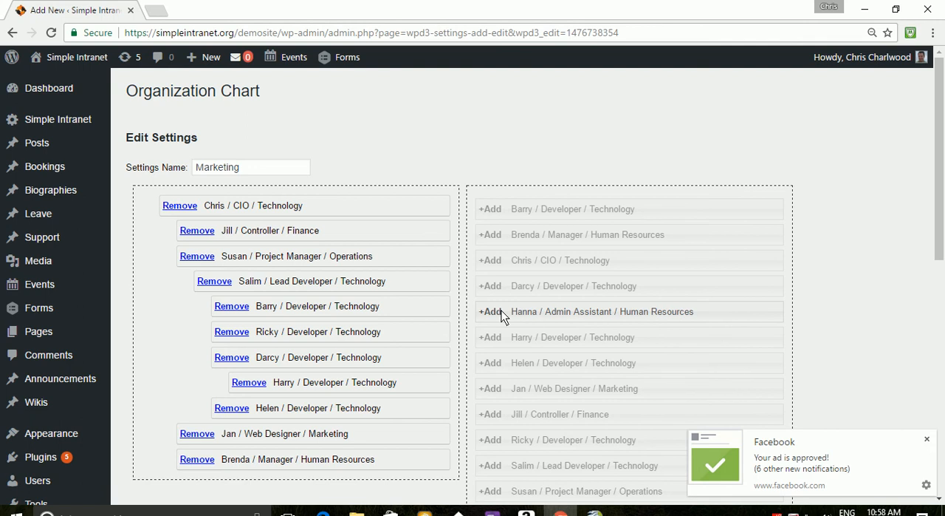
left_click(491, 311)
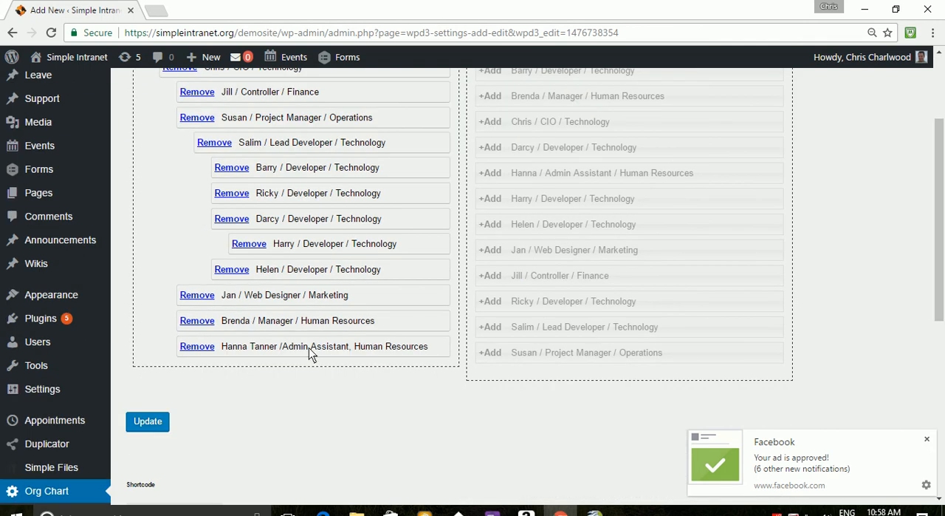
mouse_move(287, 301)
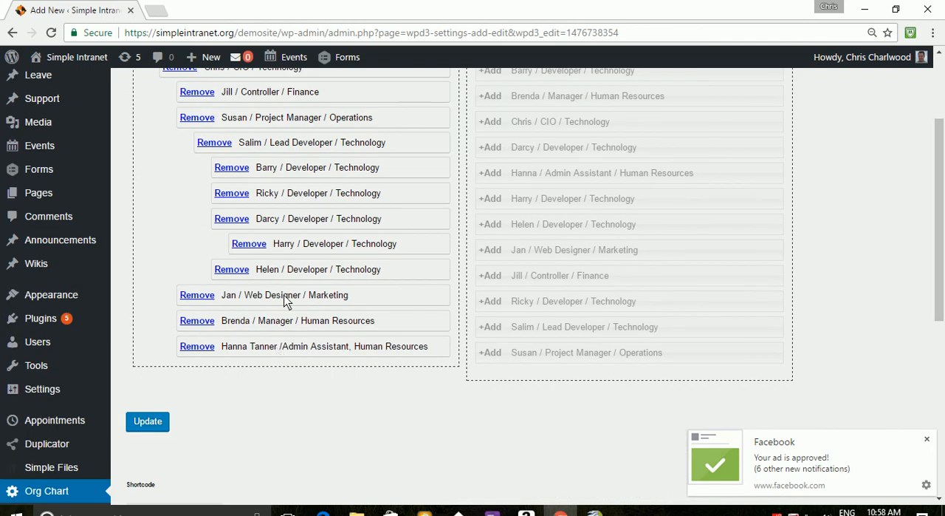
scroll("up", 3)
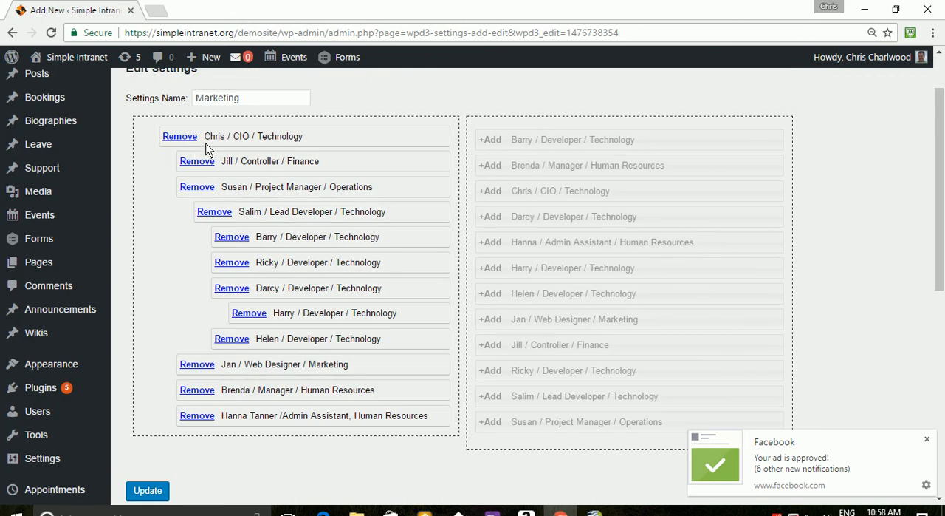
mouse_move(237, 145)
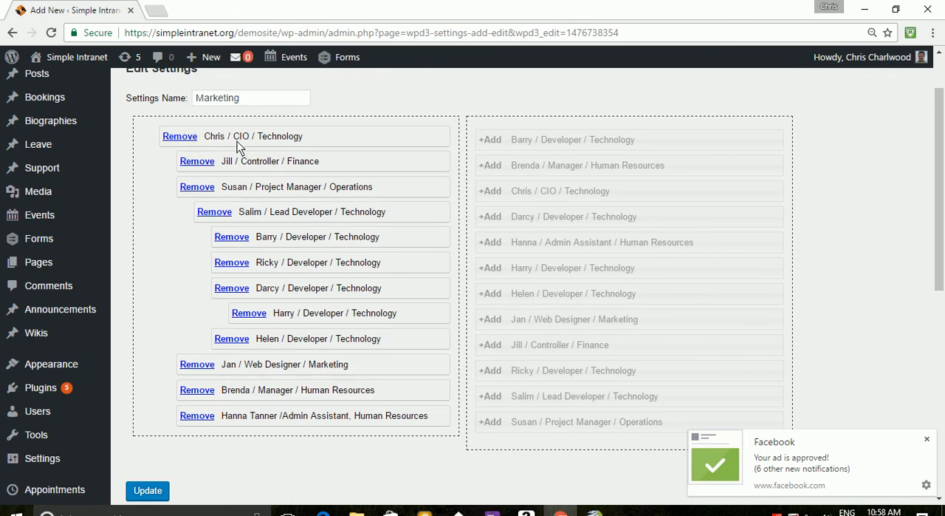
mouse_move(209, 144)
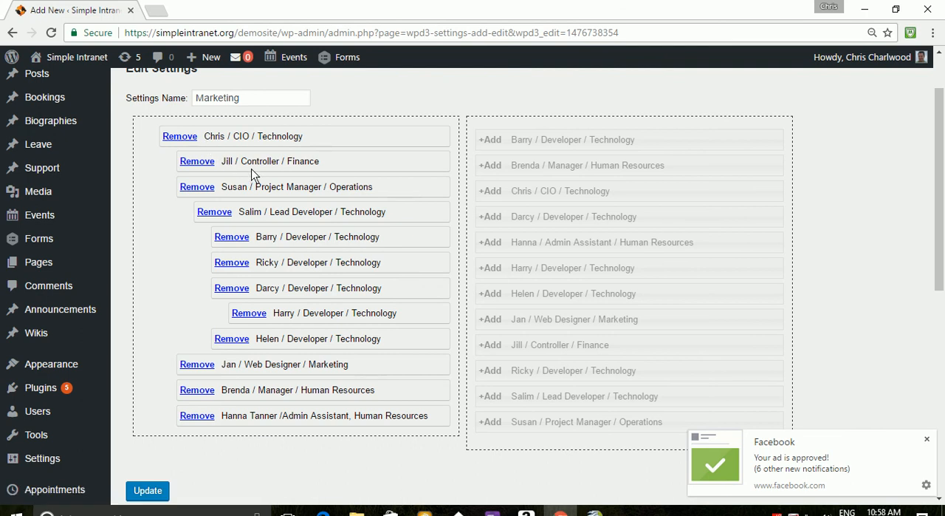
mouse_move(295, 220)
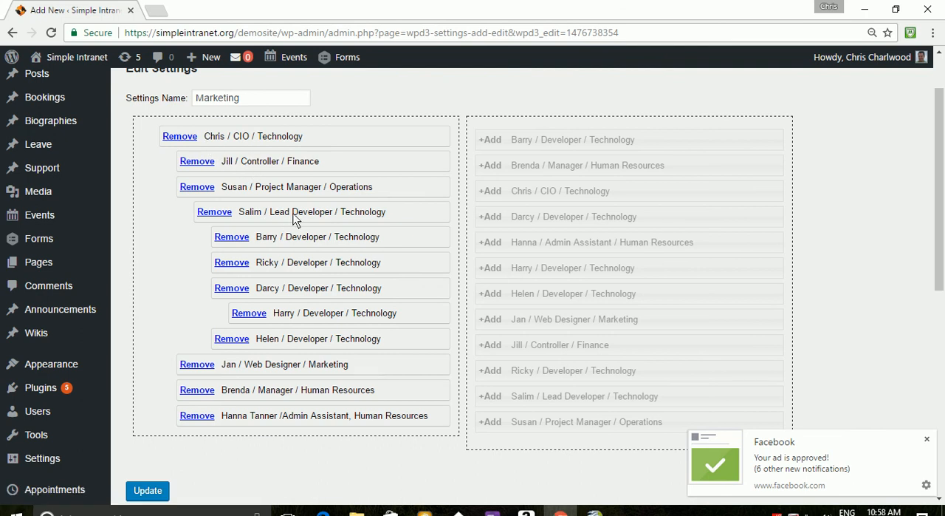
mouse_move(312, 257)
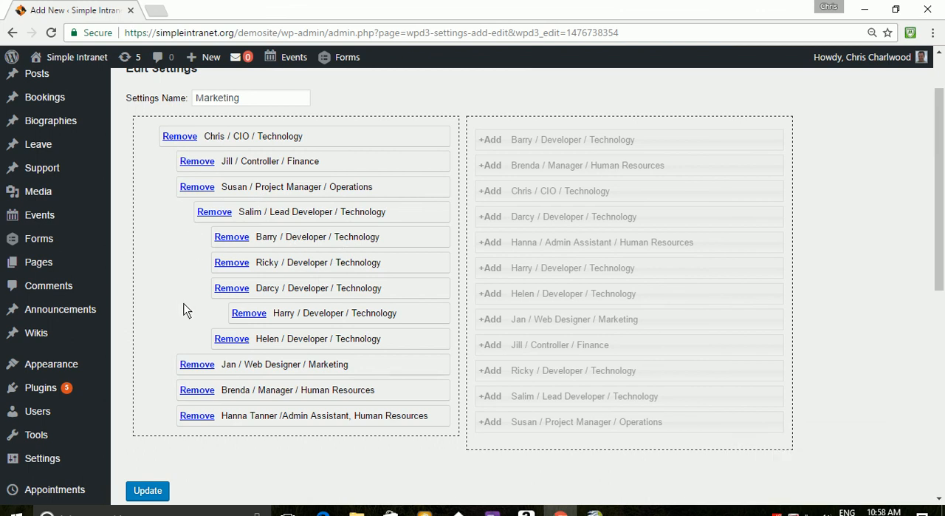
mouse_move(147, 490)
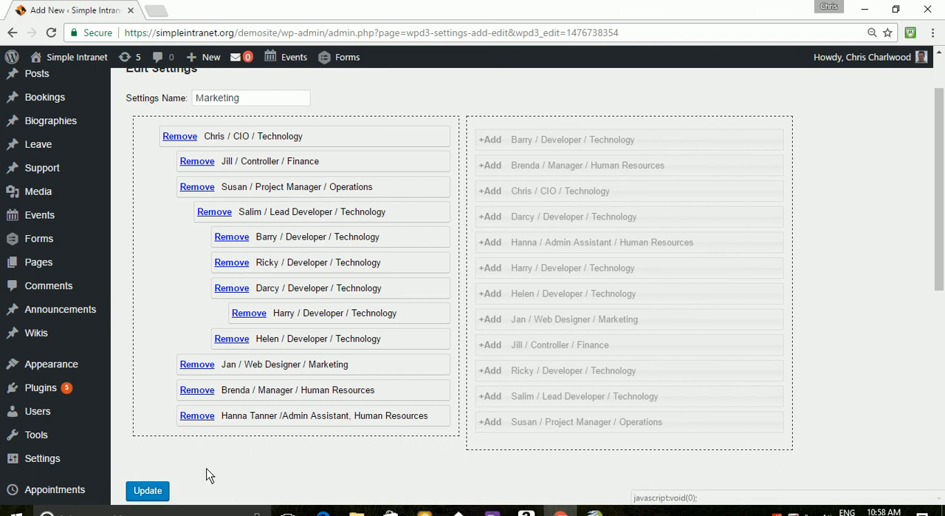
mouse_move(894, 361)
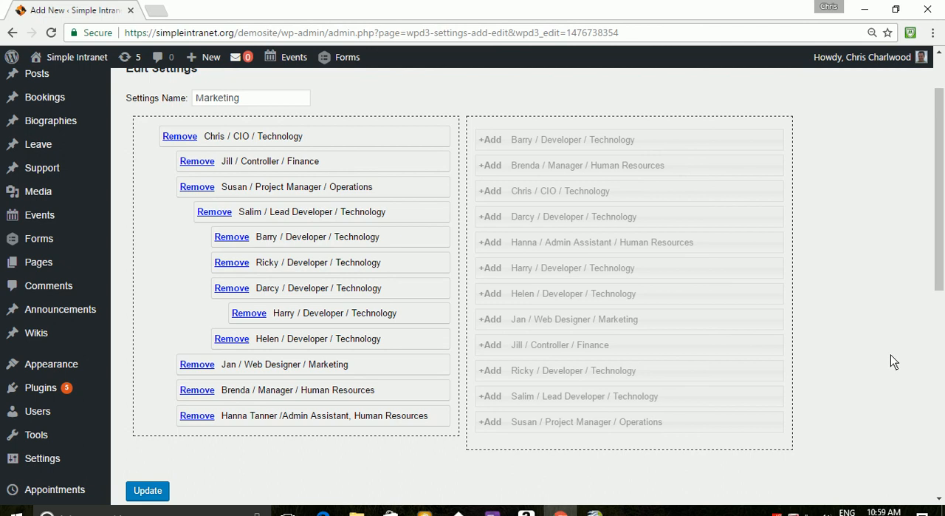